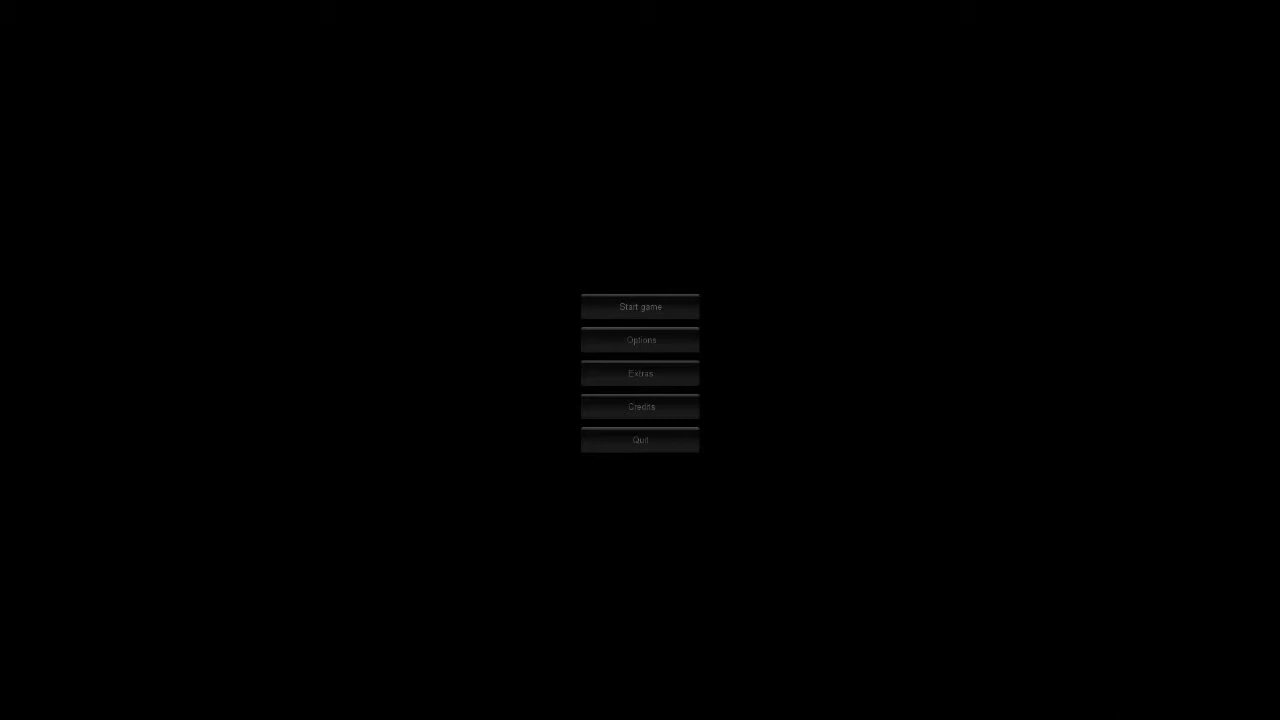
mouse_move(640, 306)
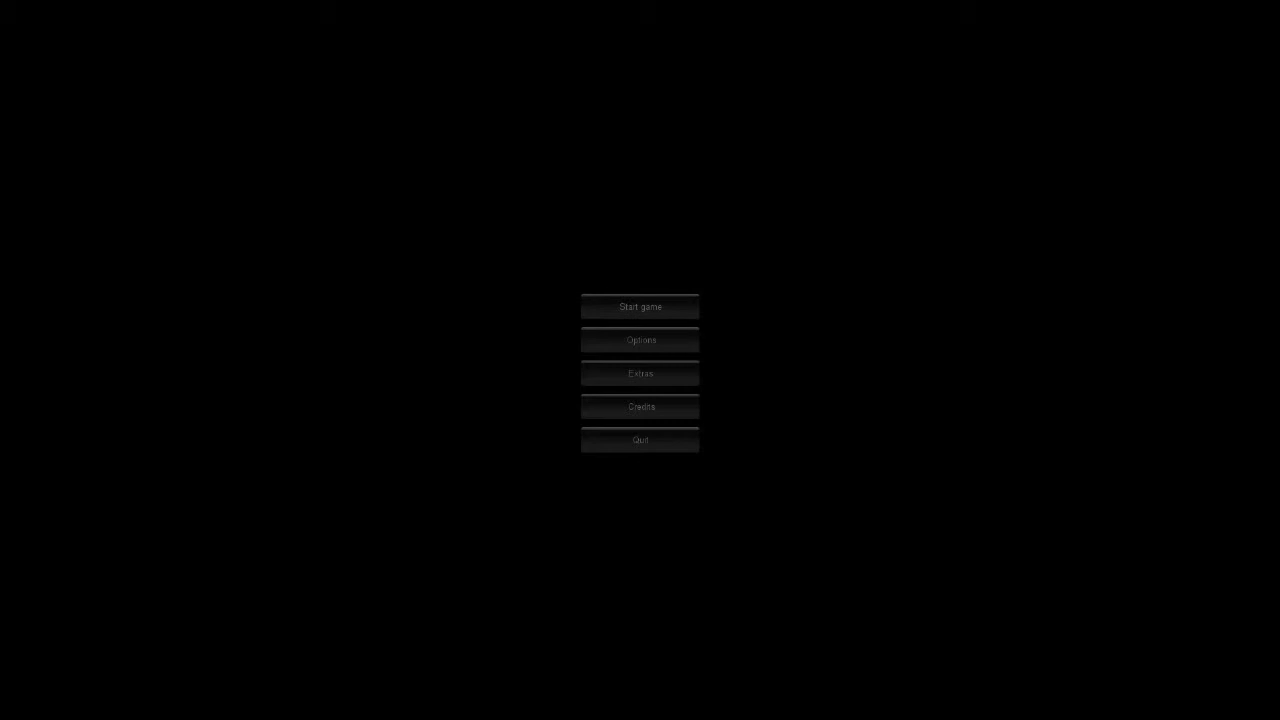
mouse_move(640, 306)
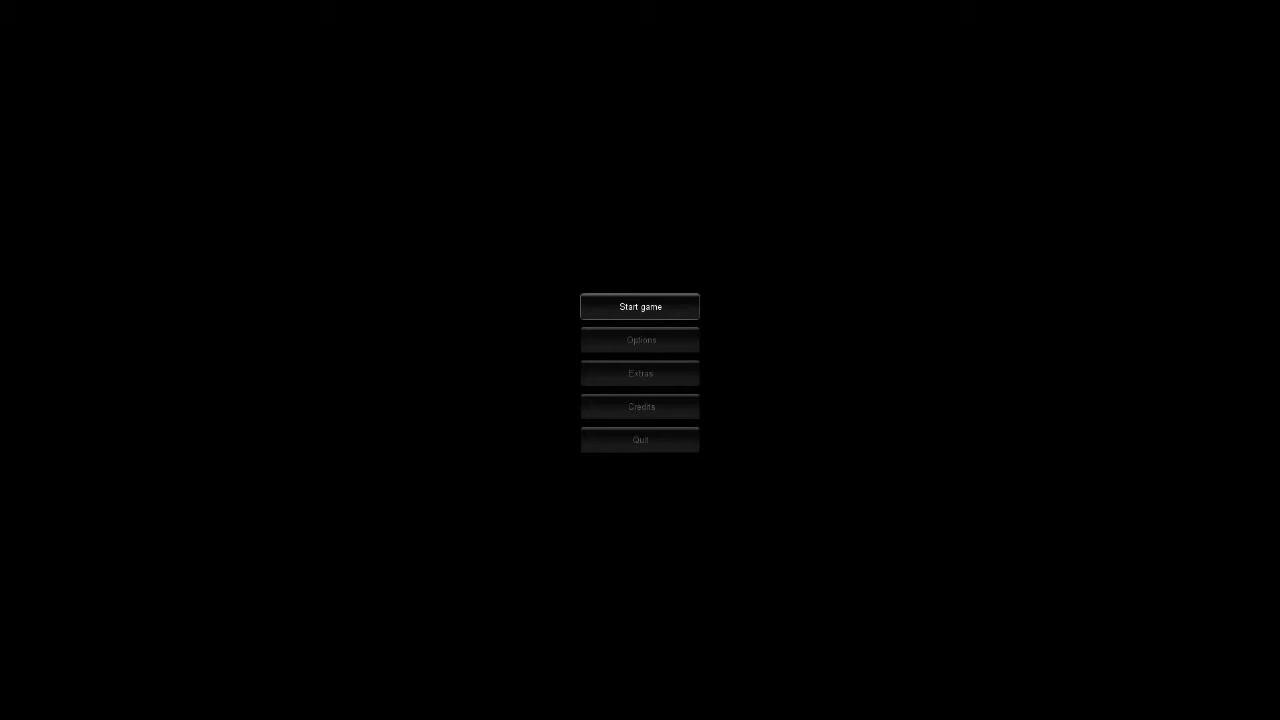
Start a new game and enter the dark forest, tasked with collecting all 8 pages.
left_click(640, 306)
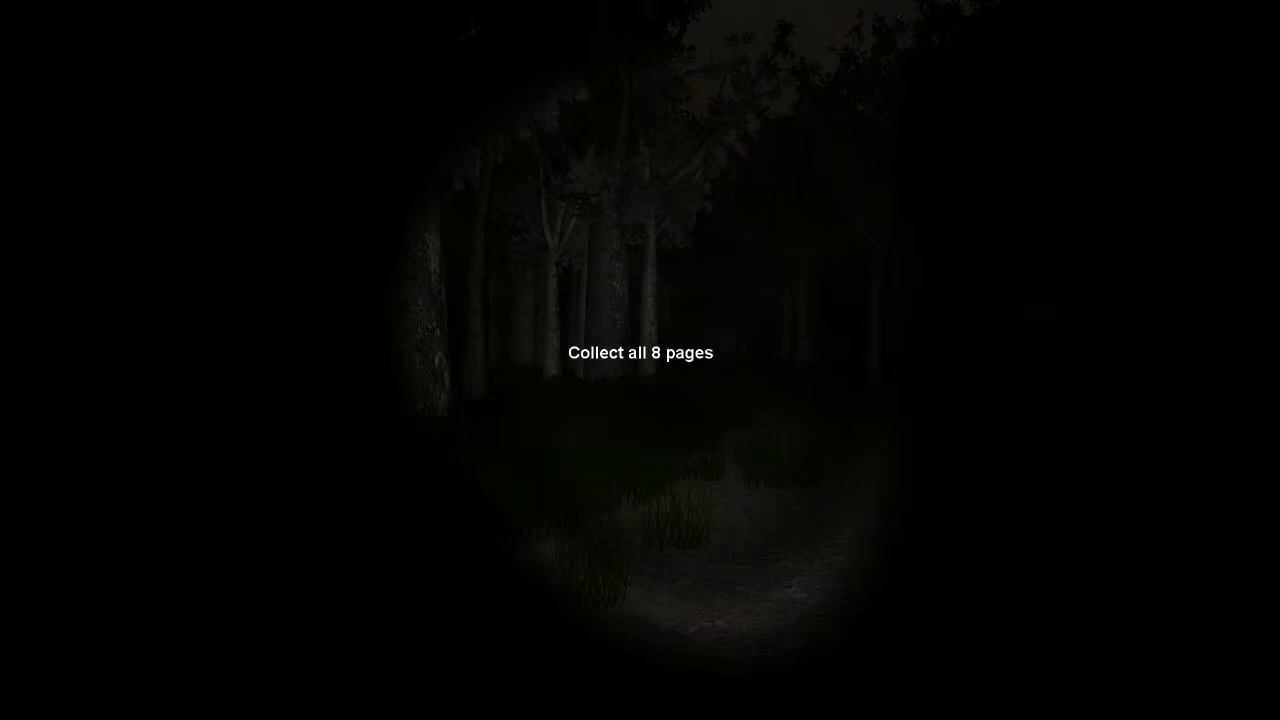
mouse_move(640, 360)
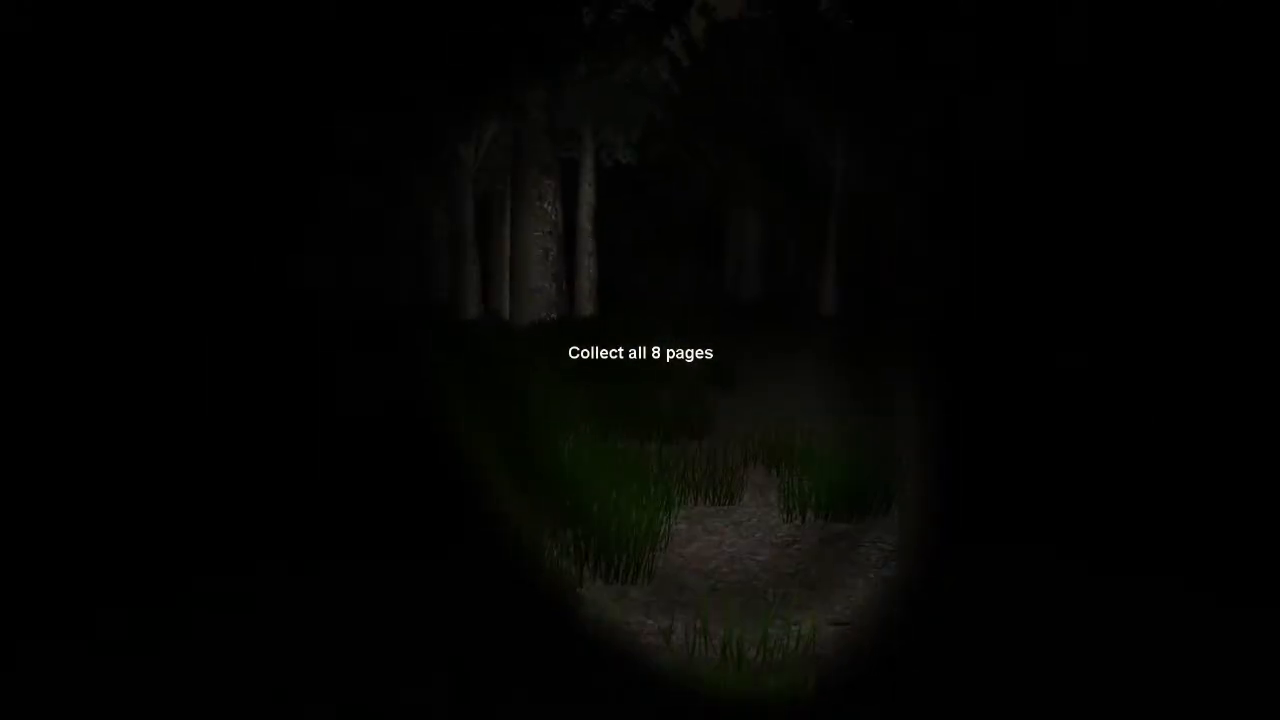
mouse_move(640, 360)
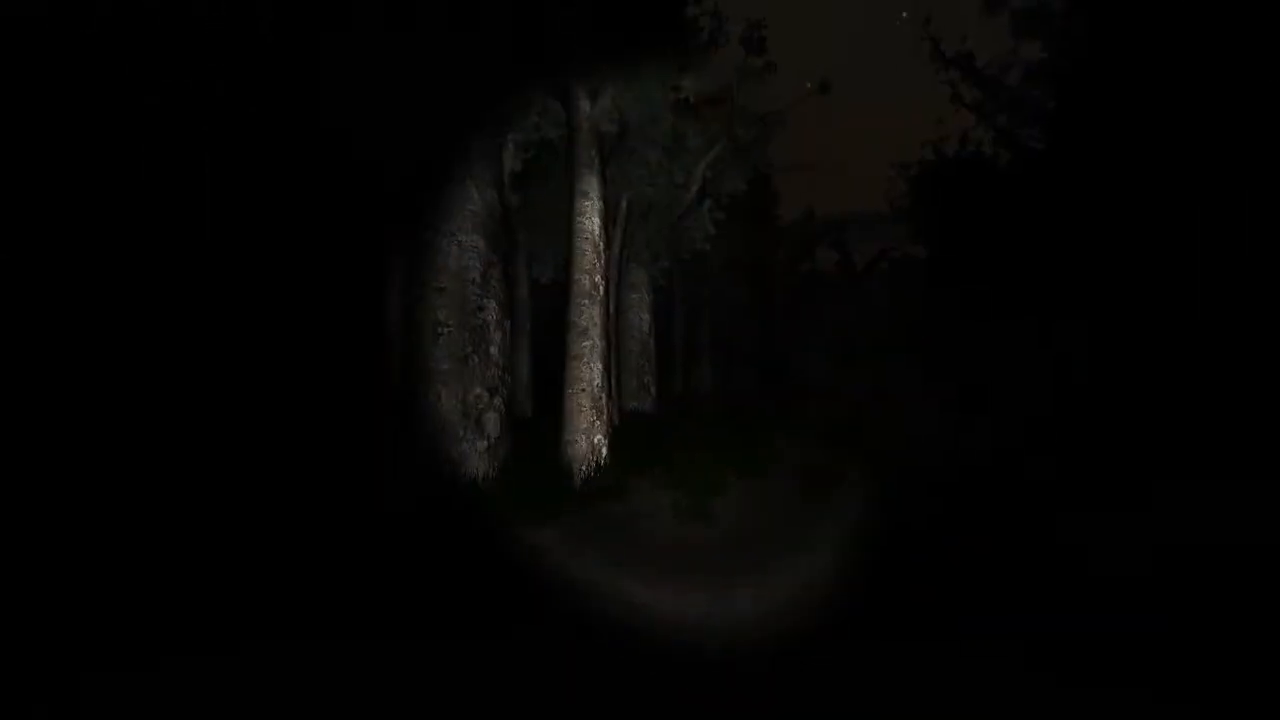
mouse_move(640, 360)
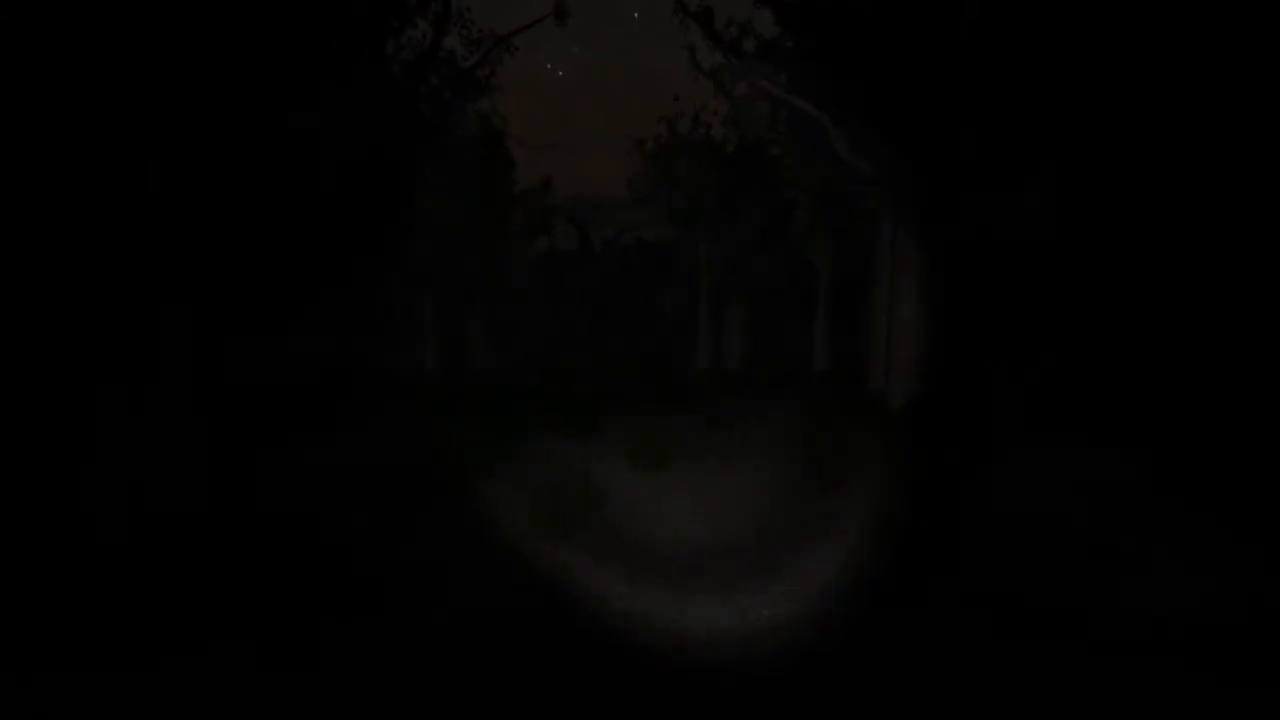